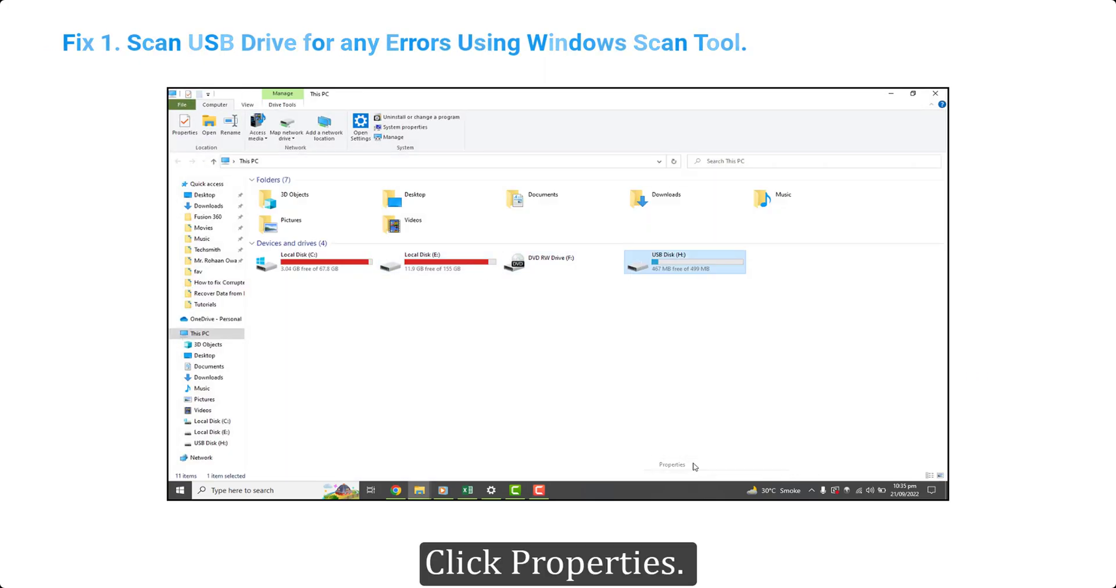
- Run Error checking on USB Disk (H:) from its Properties Tools tab and scan the drive
click(672, 465)
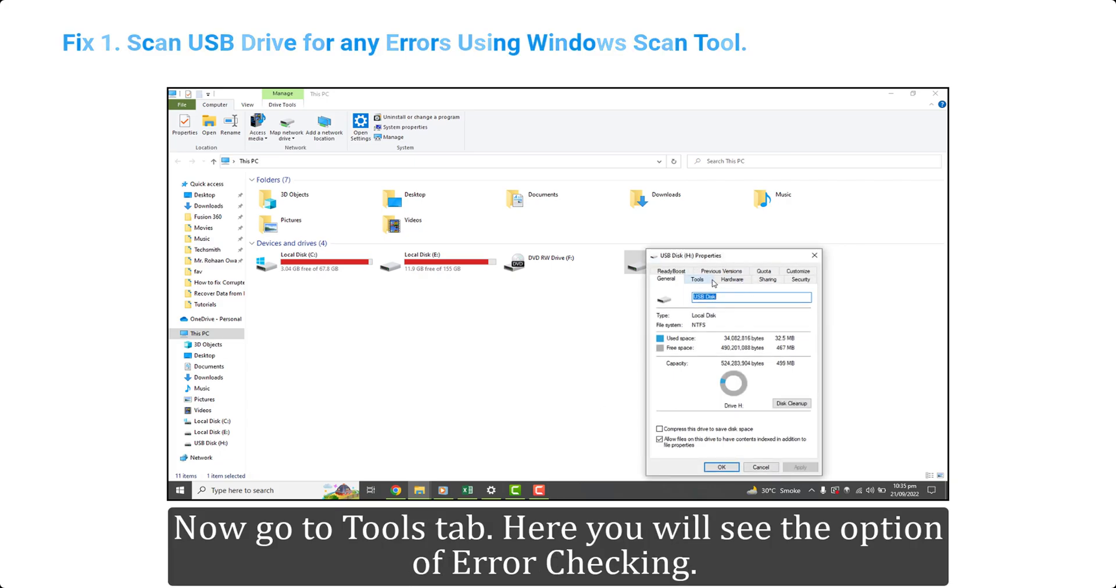
click(697, 279)
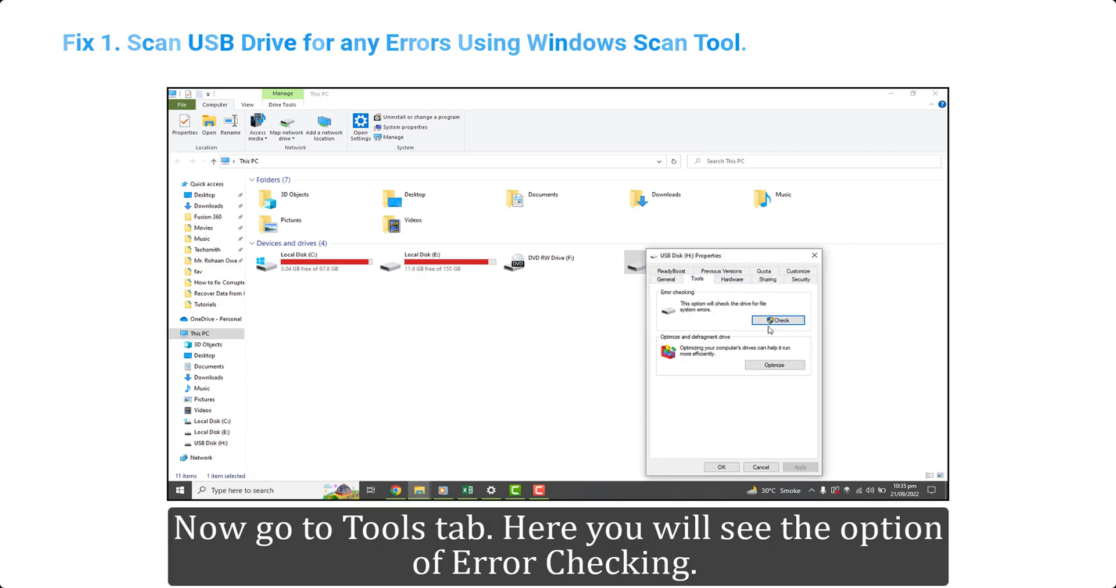
click(777, 320)
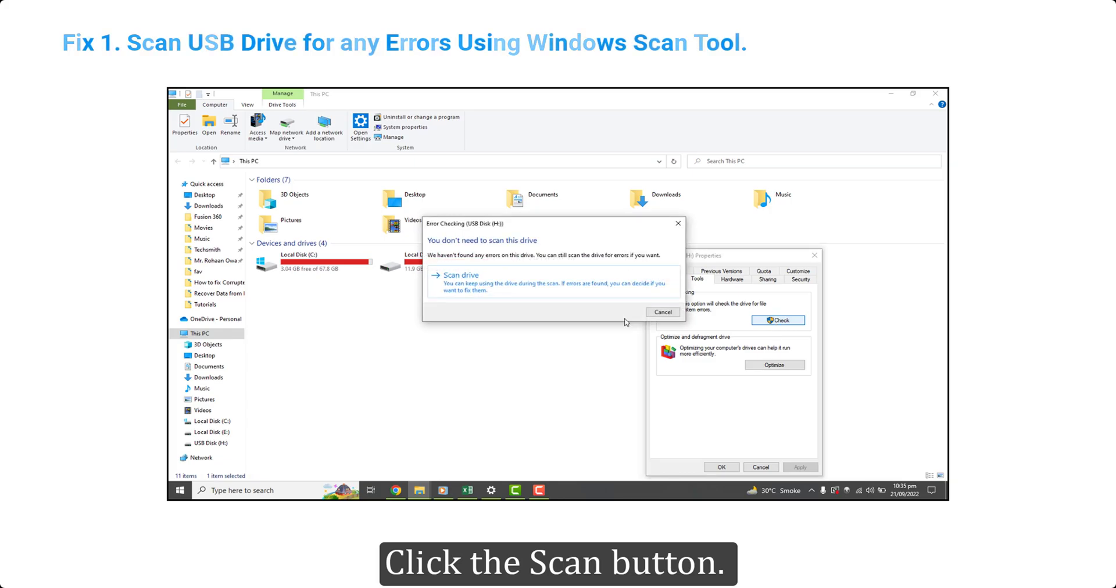
click(459, 275)
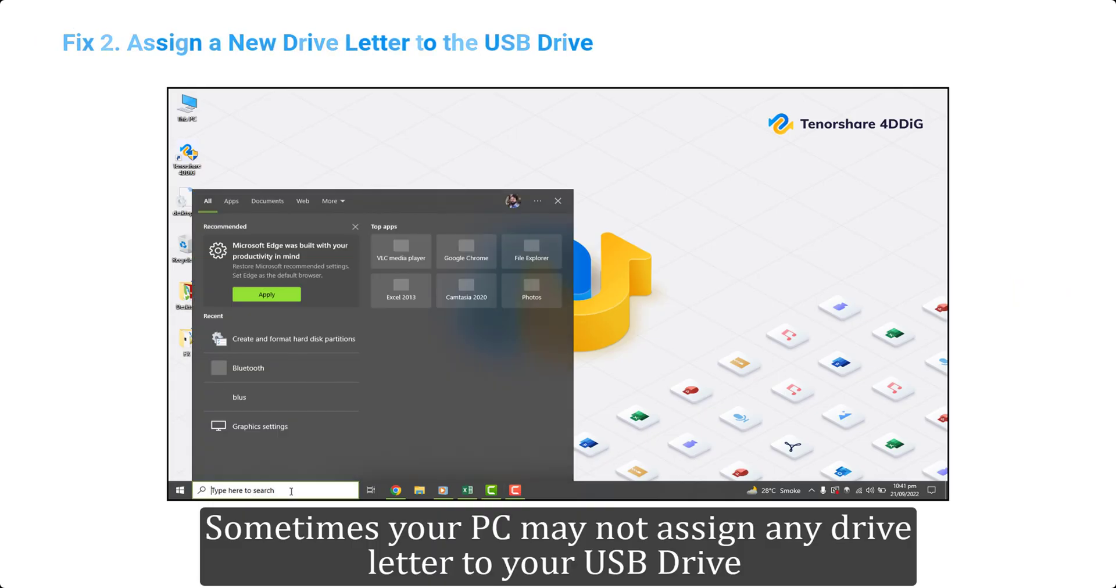
- Search 'disk' to reach Disk Management and choose Change Drive Letter and Paths for USB Disk
text(disk)
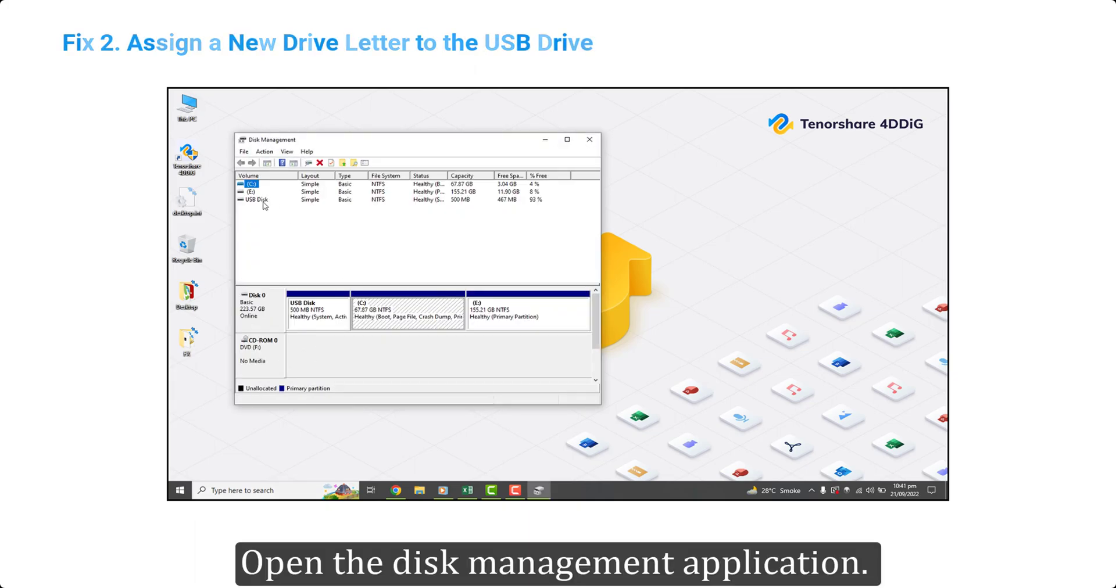
right_click(257, 200)
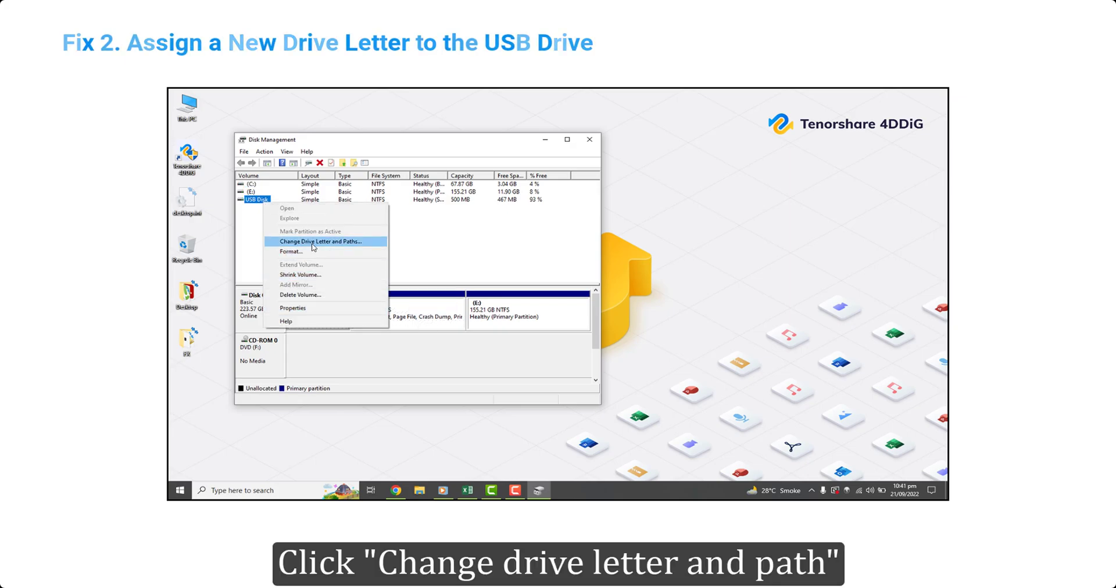
click(318, 241)
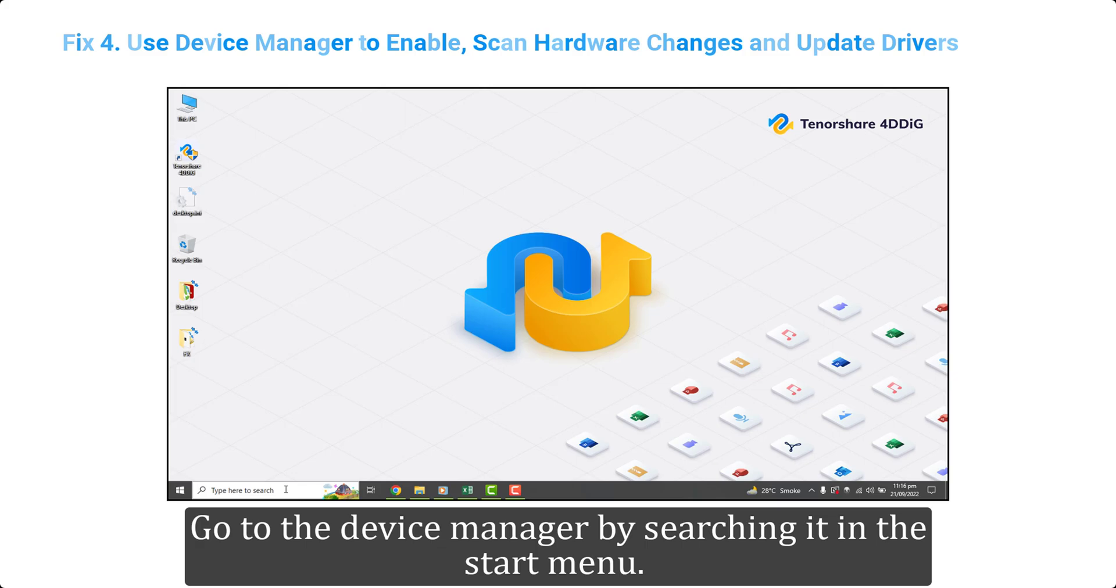
- Scan for hardware changes, then auto-search for an updated SanDisk Ultra USB Device driver
right_click(278, 216)
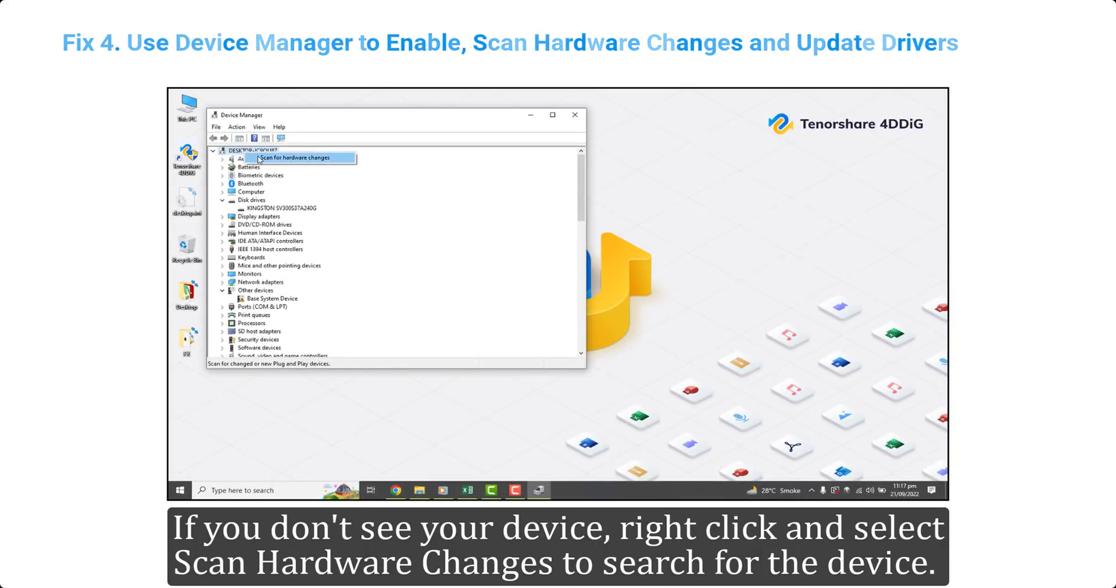
click(298, 158)
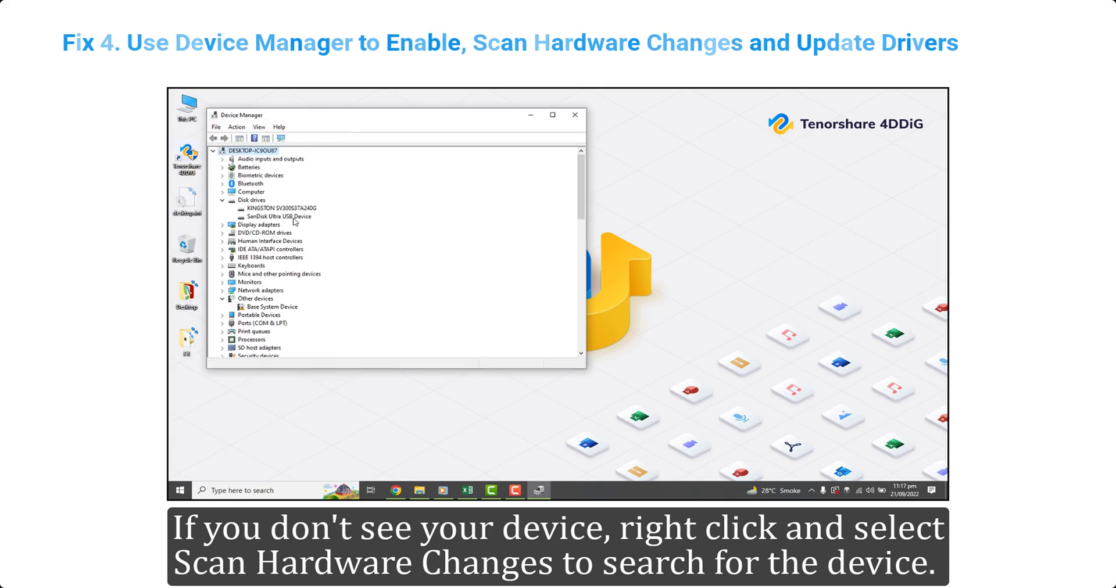
right_click(274, 216)
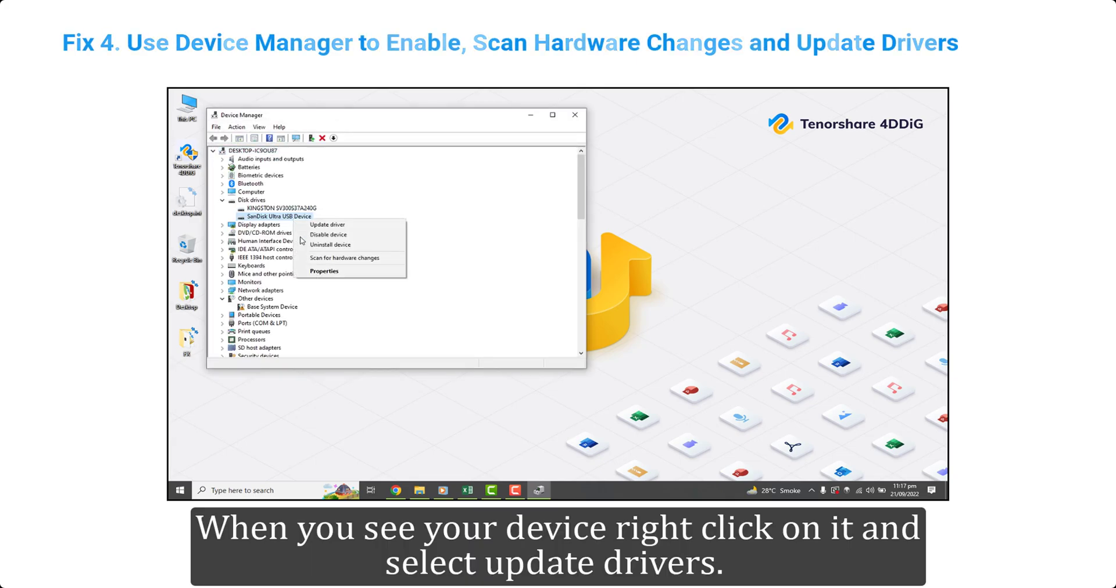
click(327, 224)
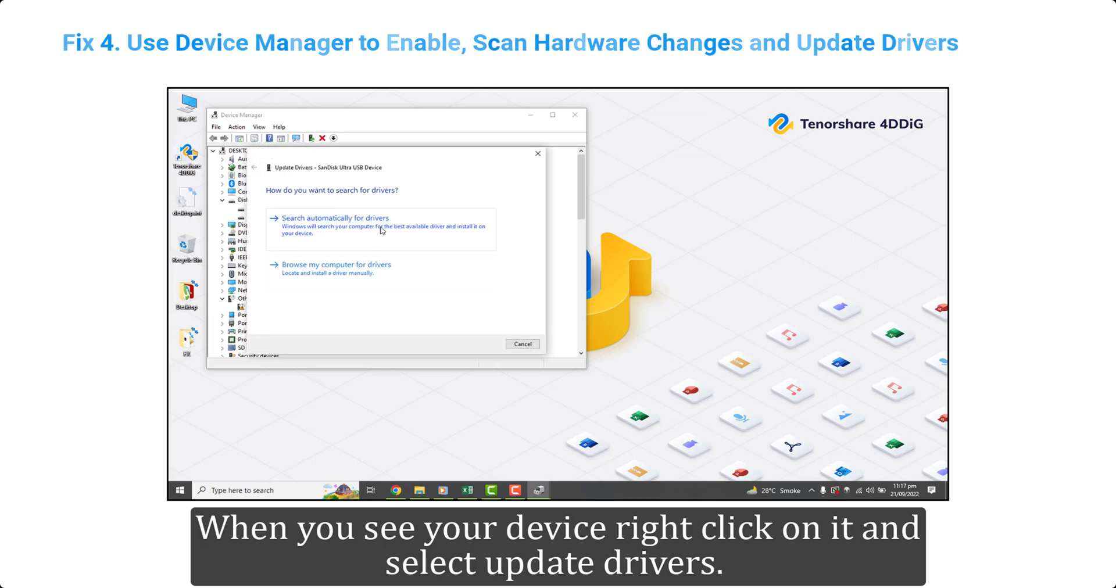
click(333, 218)
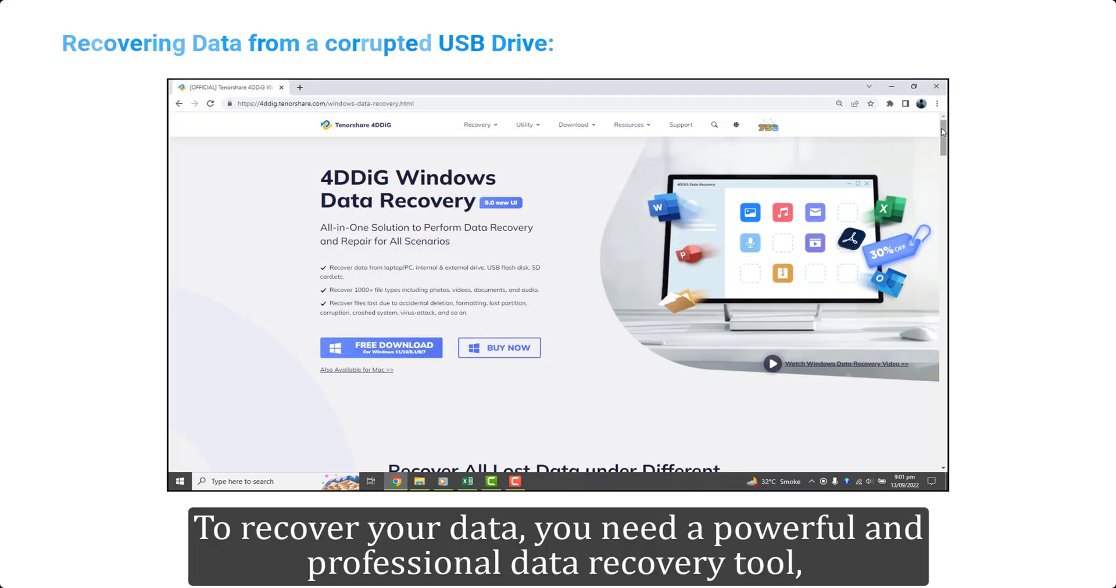
- Scroll the 4DDiG Windows Data Recovery page down to its recovery scenarios section
scroll(down, 3)
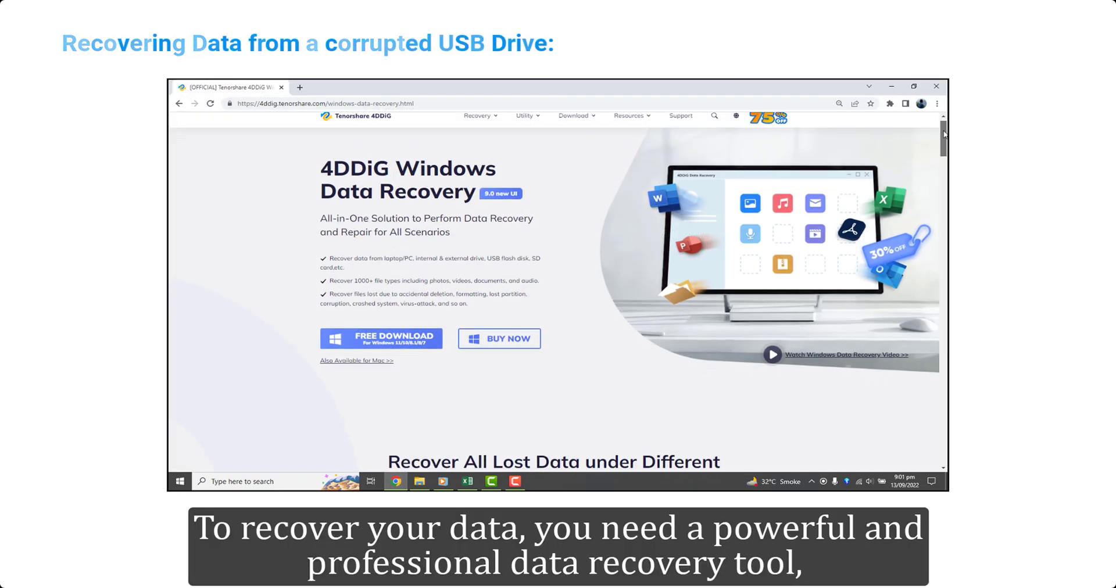
scroll(down, 3)
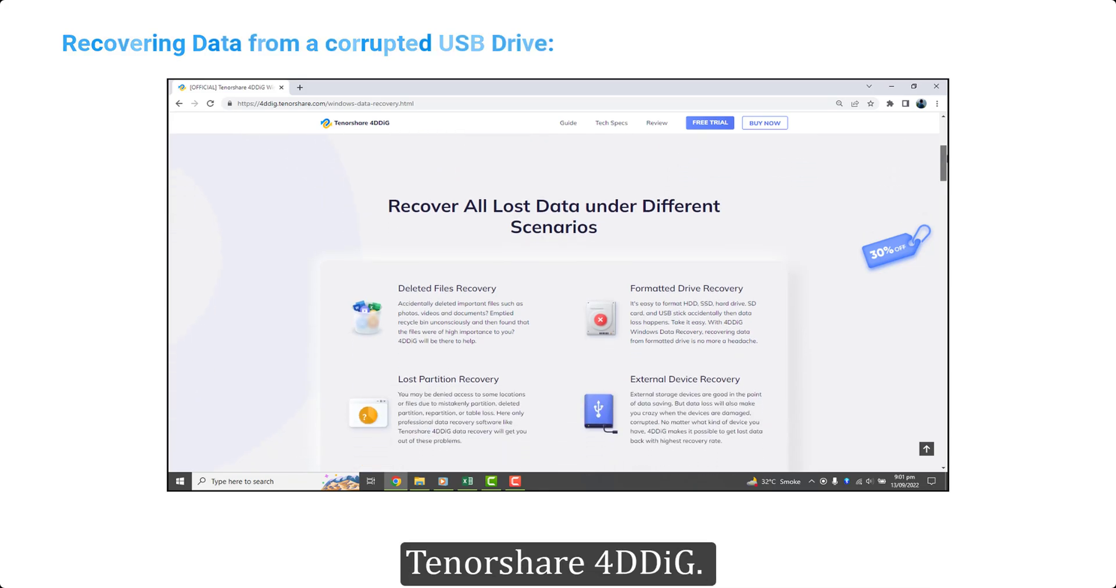
scroll(down, 3)
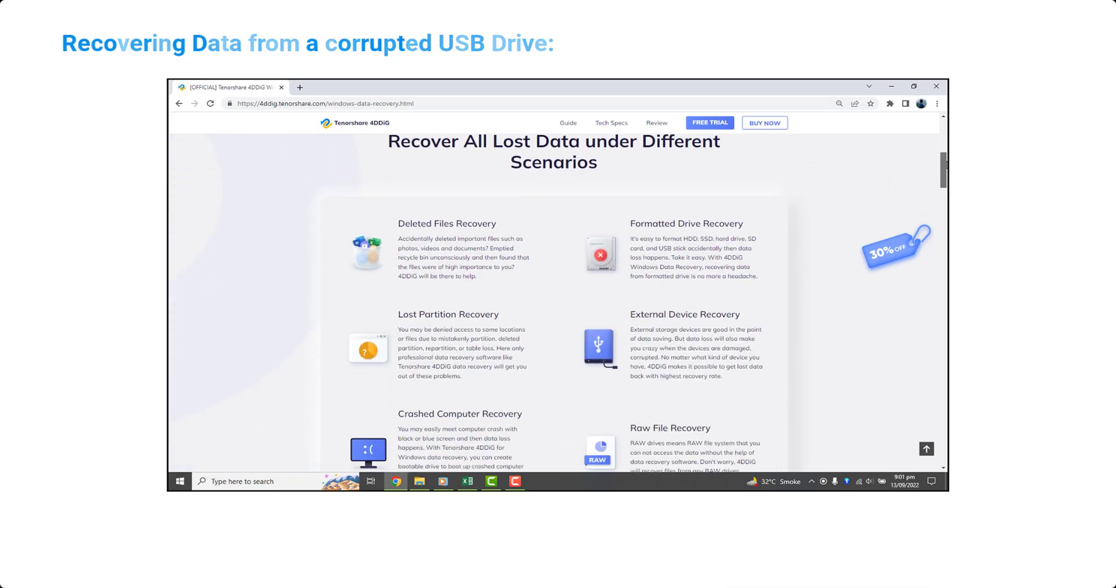
click(679, 351)
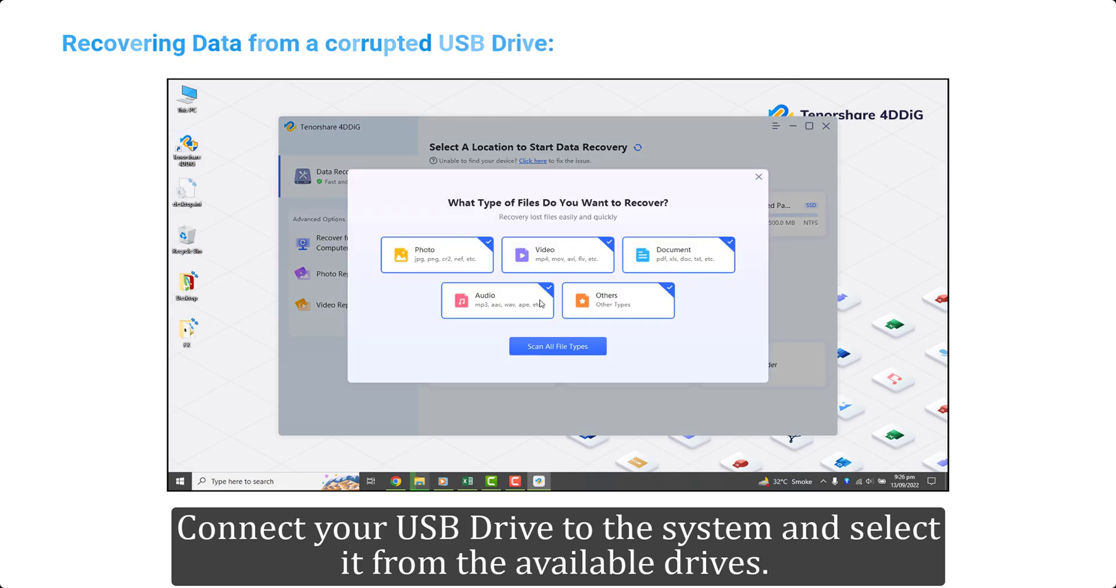
- Scan the External Hard Drive for all file types, then stop the deep scan and confirm
click(758, 177)
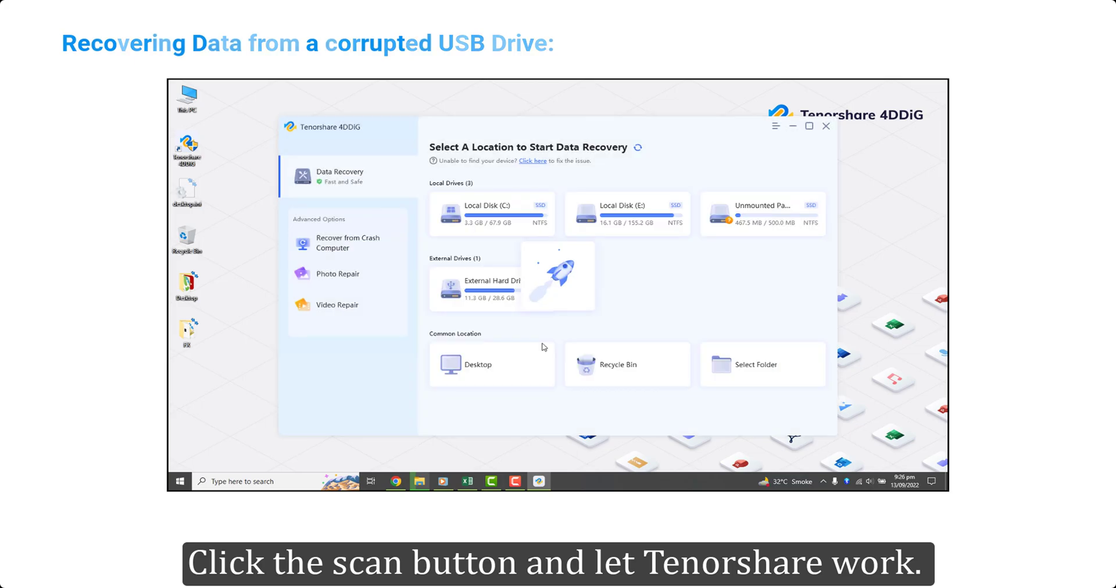
click(491, 285)
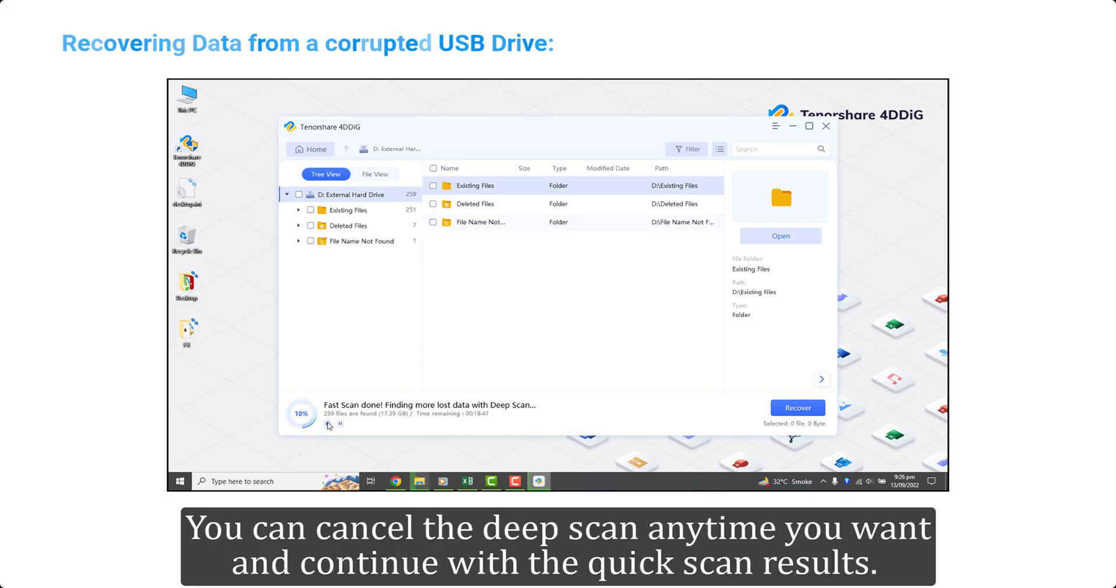
click(329, 426)
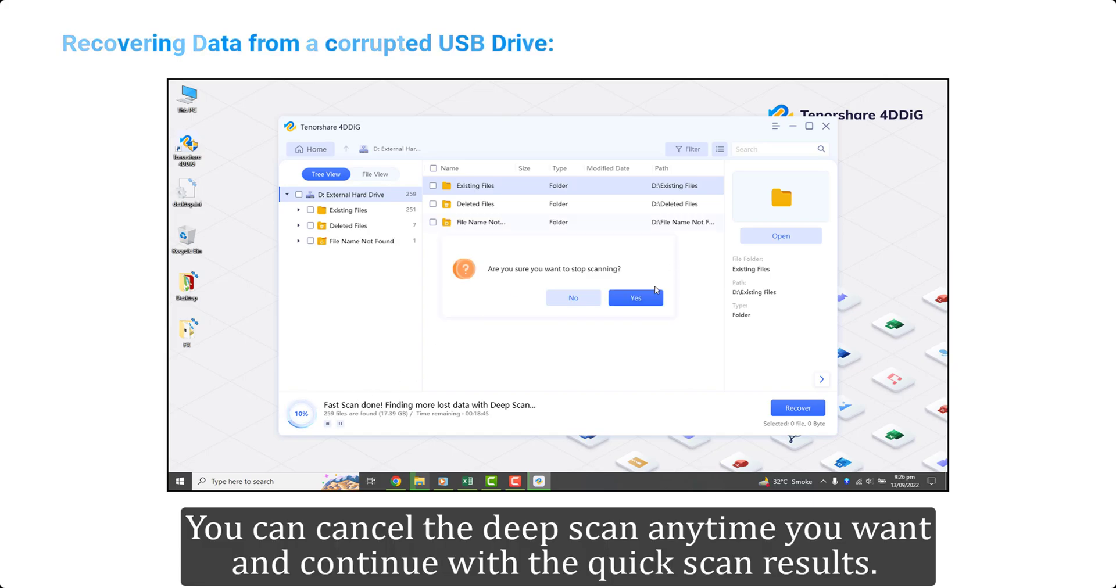
click(634, 297)
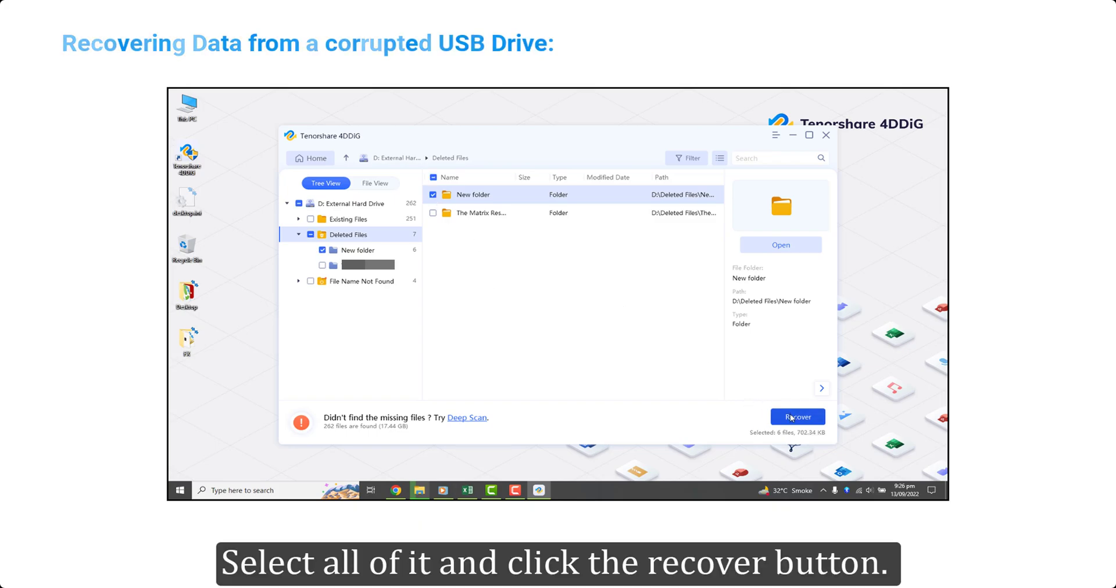
- Recover the checked Deleted Files items, saving them to the Desktop
click(796, 417)
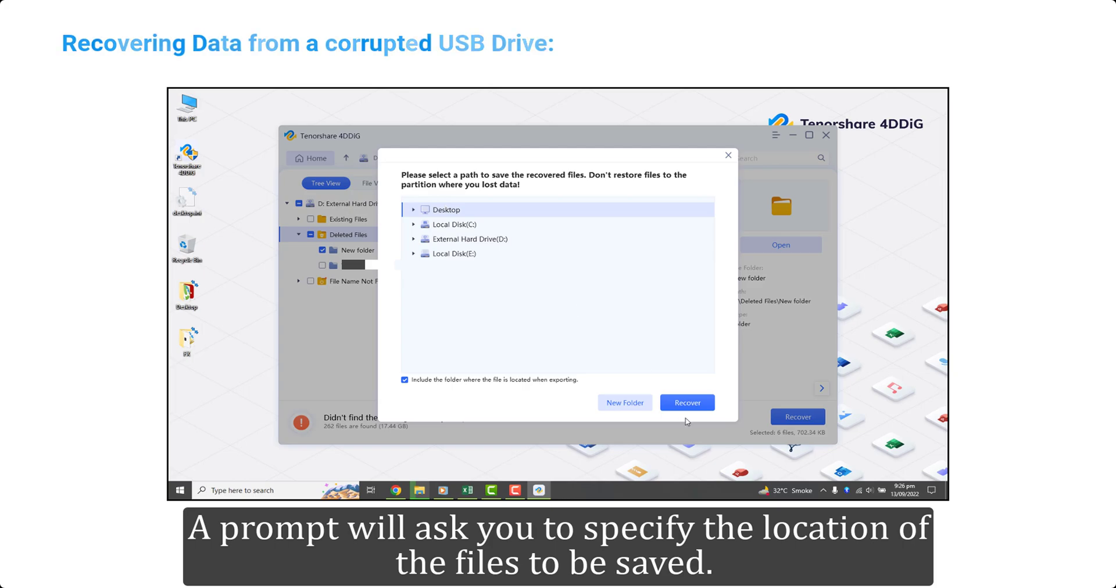
click(687, 402)
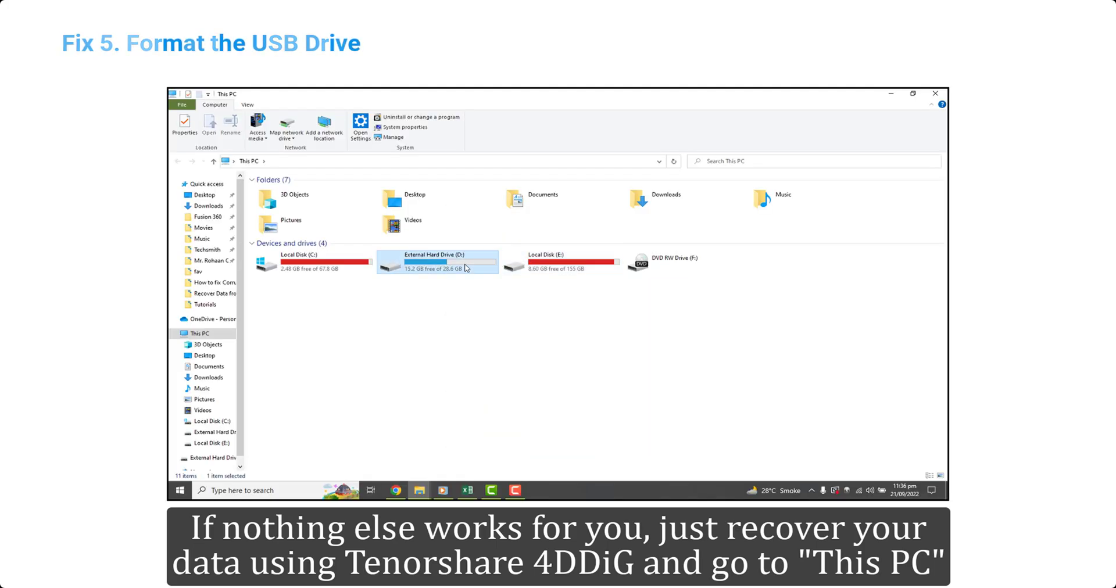
- Open the Format dialog for External Hard Drive (D:) from This PC
right_click(437, 261)
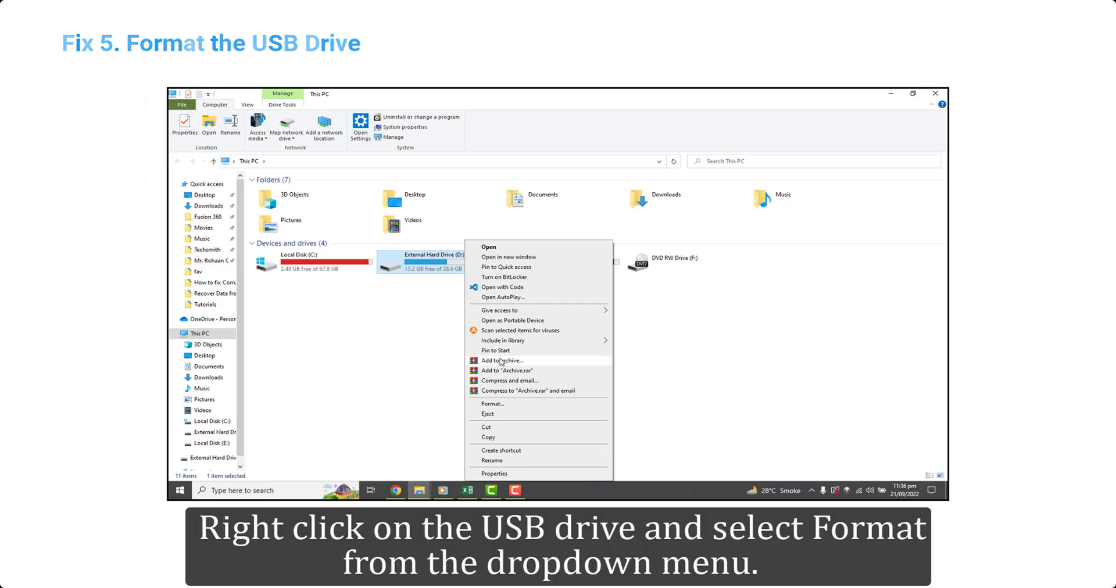
click(492, 404)
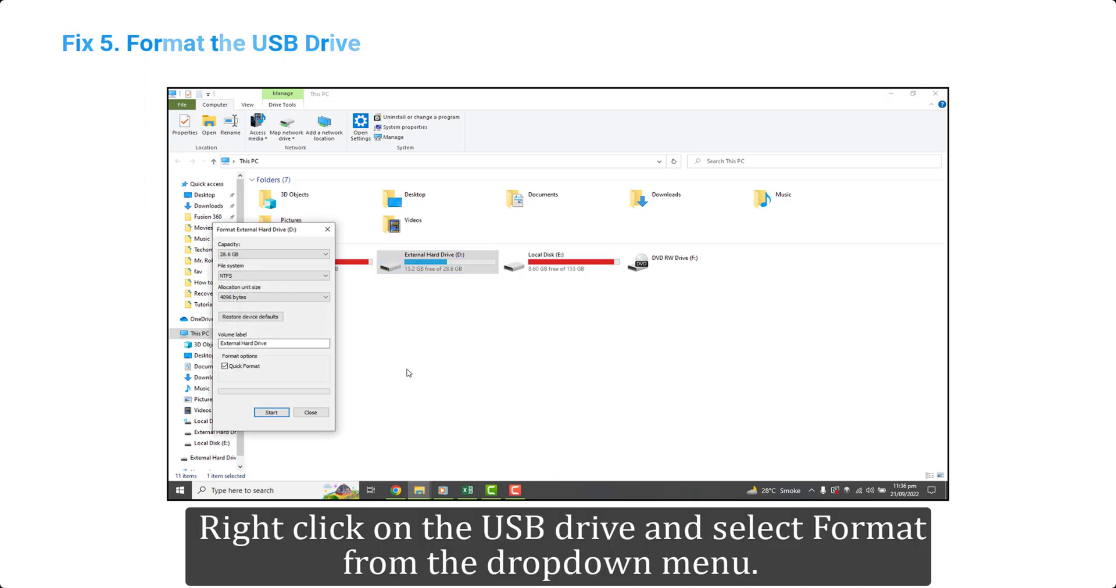
click(270, 412)
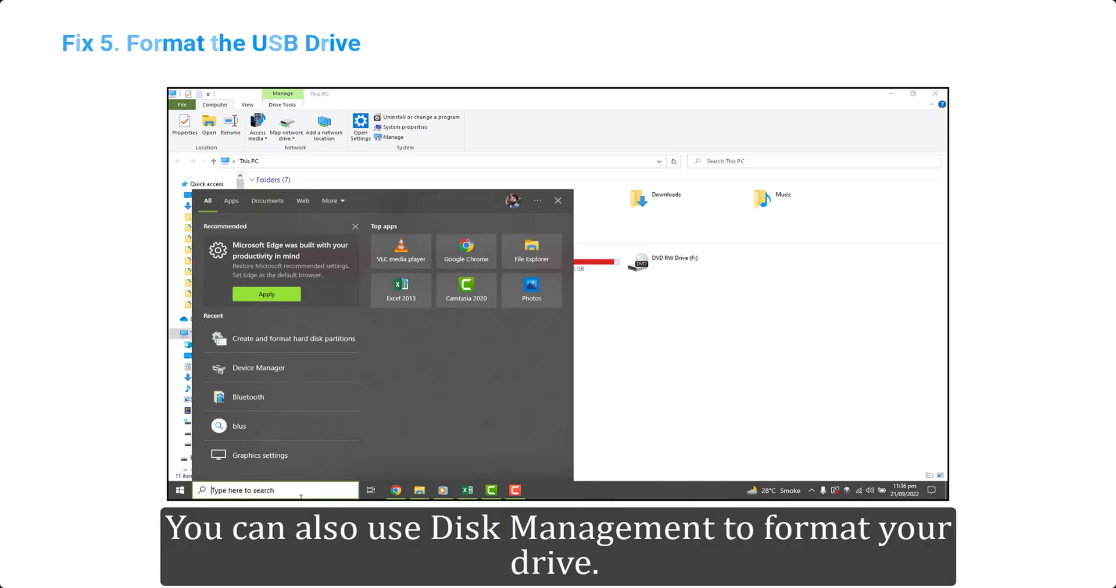
- Open Disk Management via search and confirm an NTFS quick format of External Hard Drive (D:)
text(disk management)
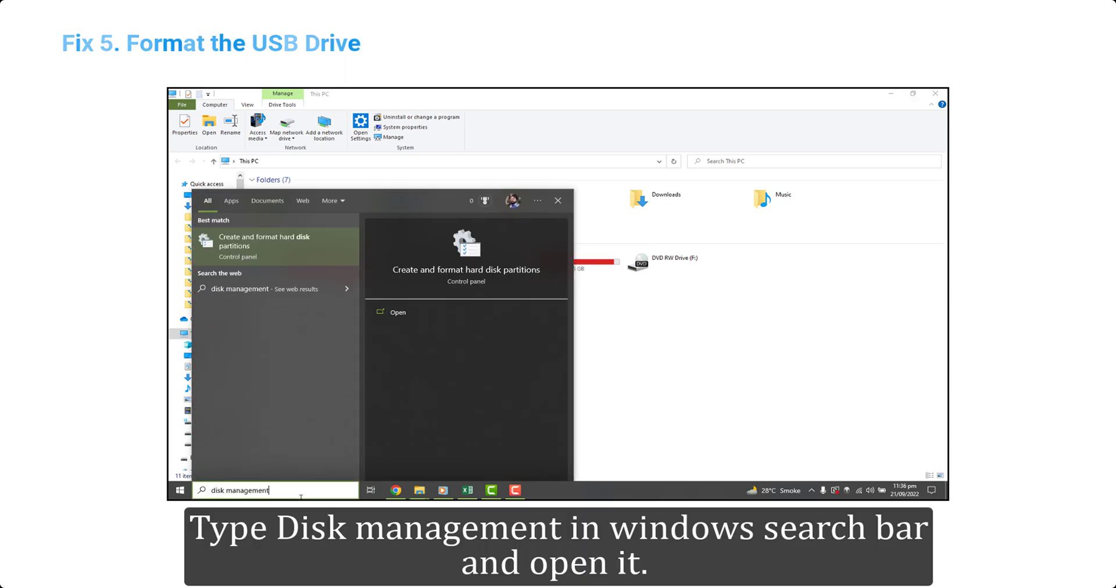
click(264, 241)
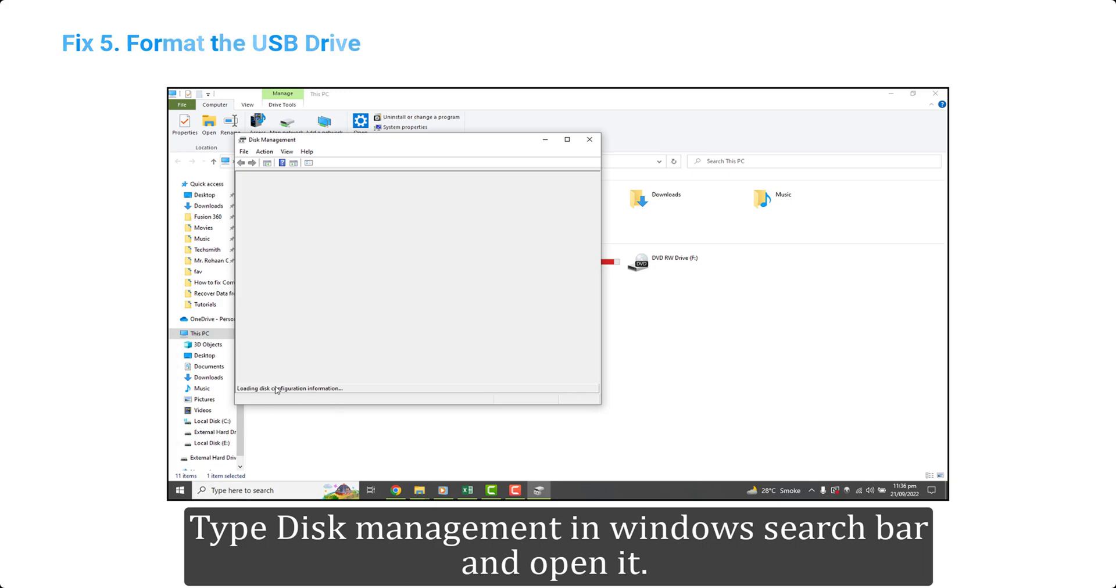
right_click(269, 208)
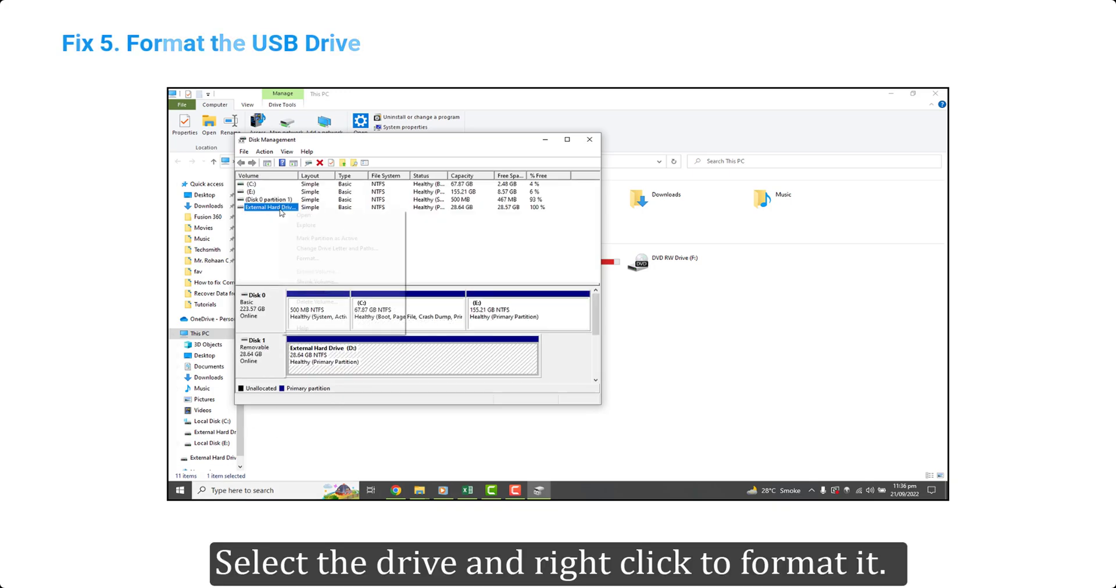
click(306, 258)
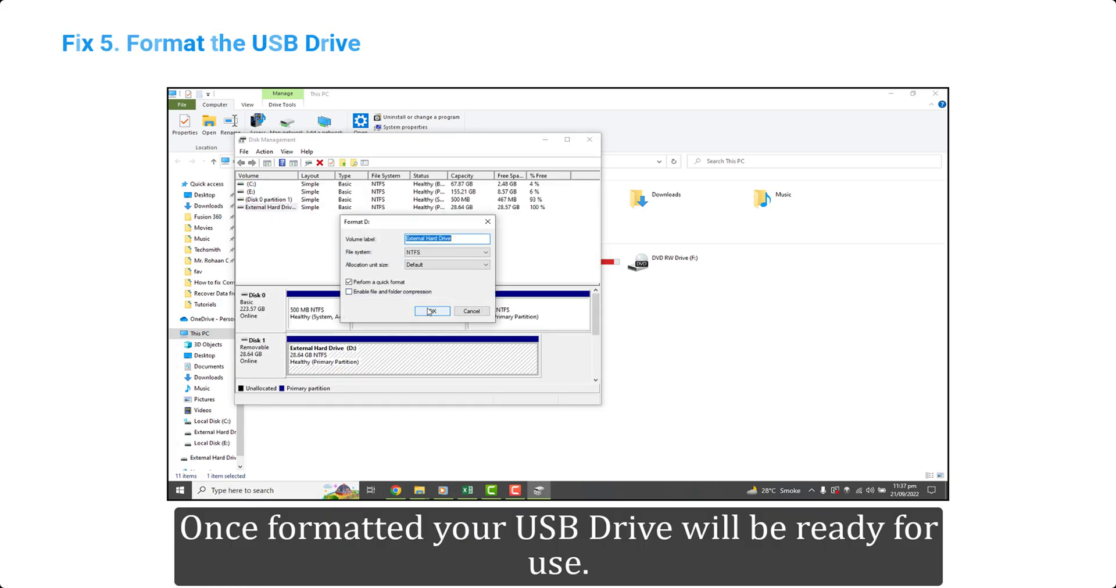
click(432, 311)
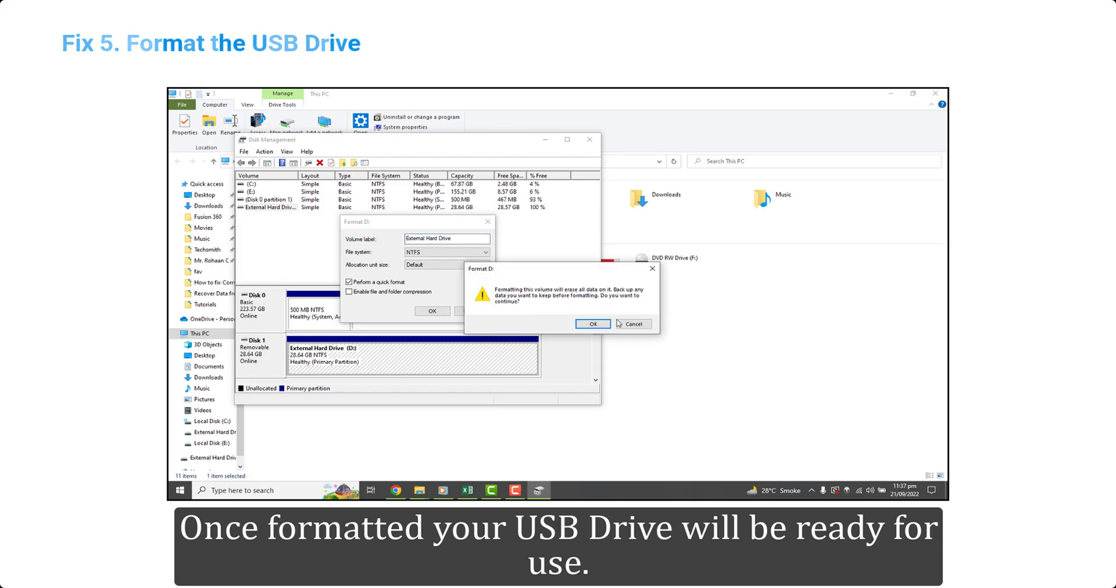